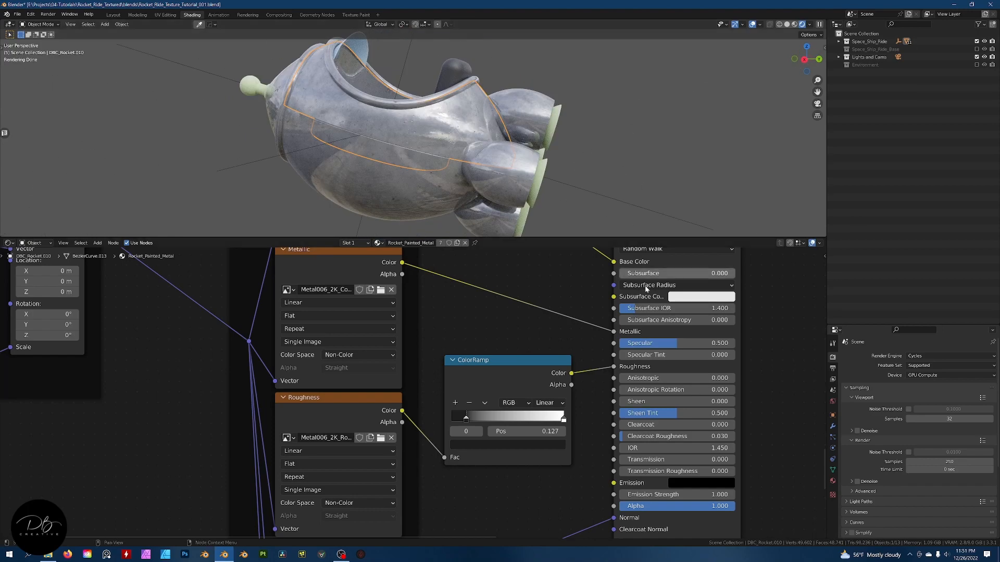
Switch to the Layout workspace to view the untextured rocket ride model
left_click(112, 15)
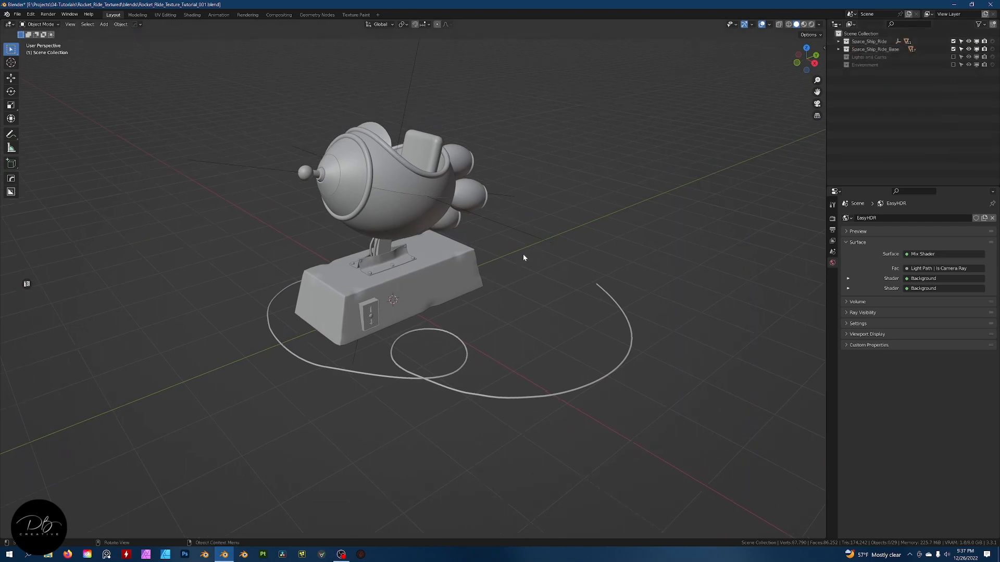
In Texture Paint, fill Rocket_Color purple and paint lightning and star decals with the Damage Random brush
left_click(355, 14)
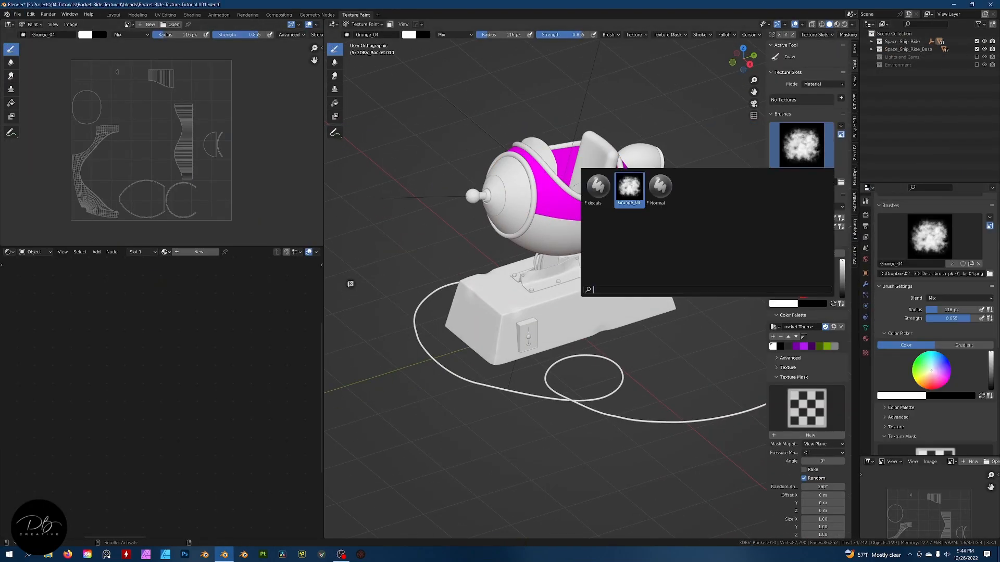
left_click(192, 14)
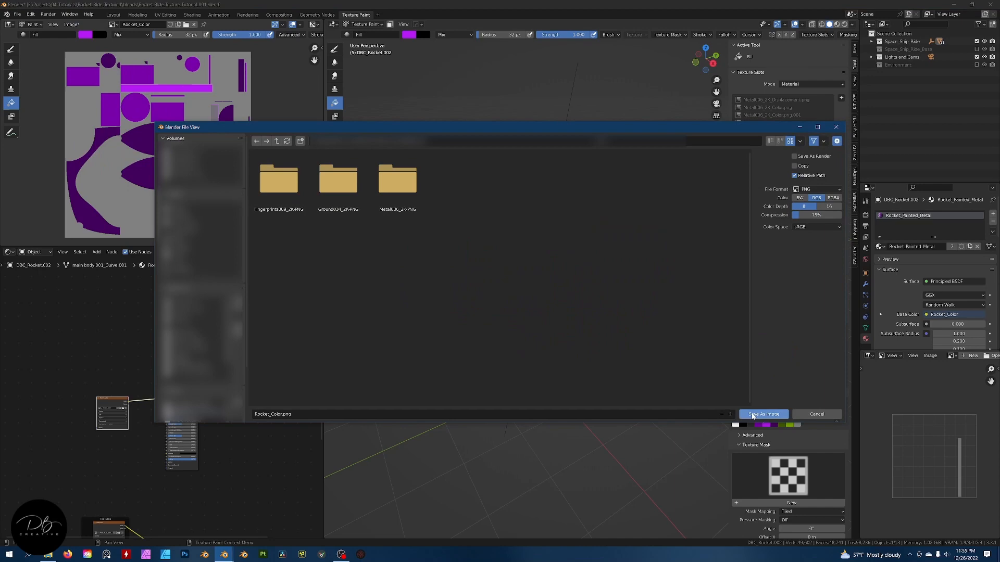
left_click(763, 414)
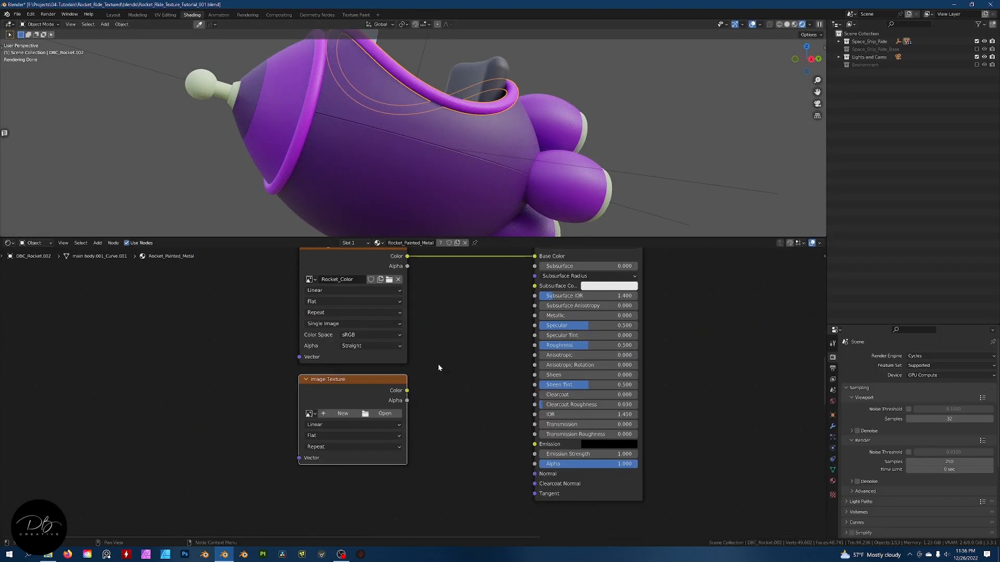
left_click(356, 14)
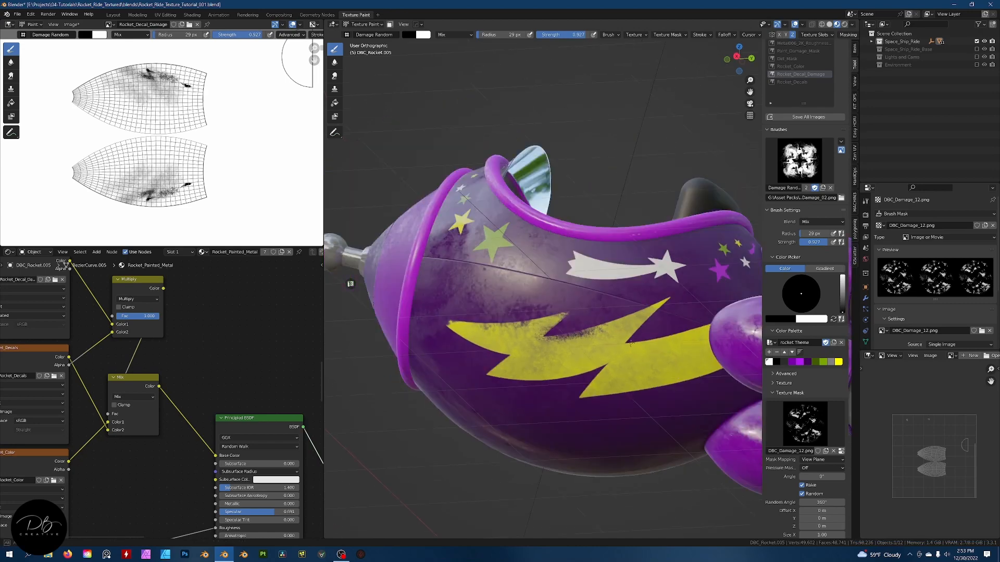